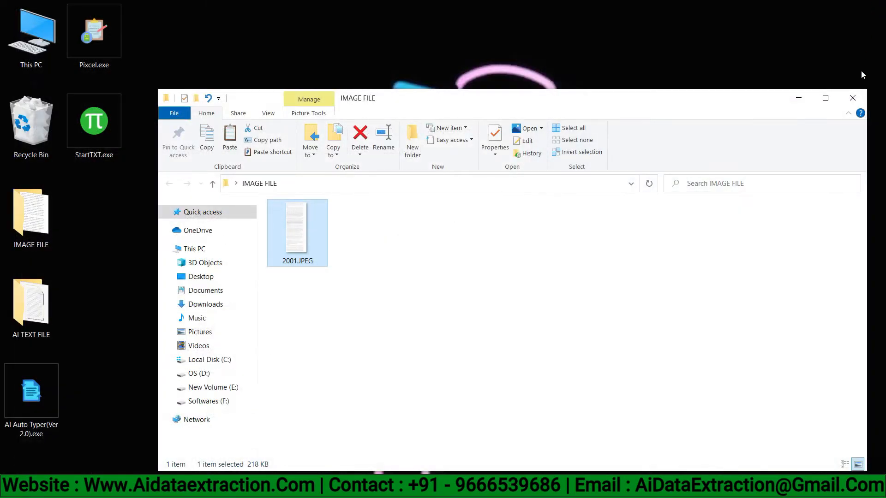
- Read through the voyage text of 2001.txt in Notepad, then close it
right_click(28, 304)
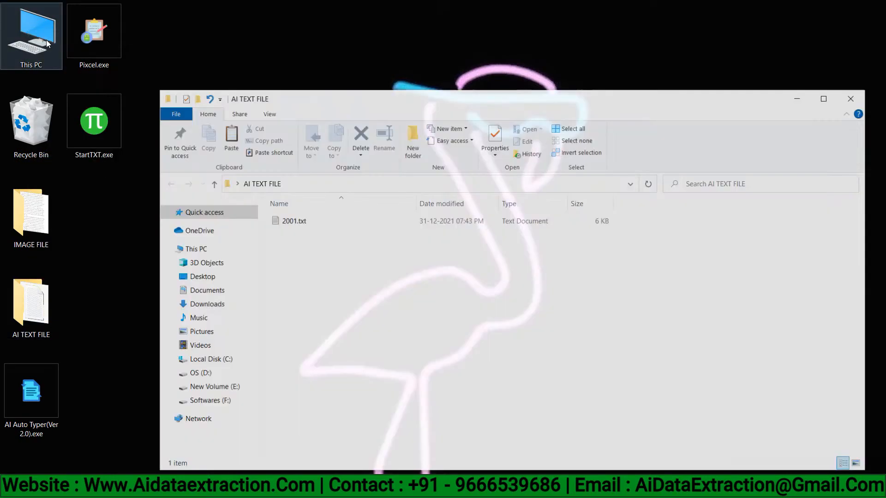
right_click(294, 220)
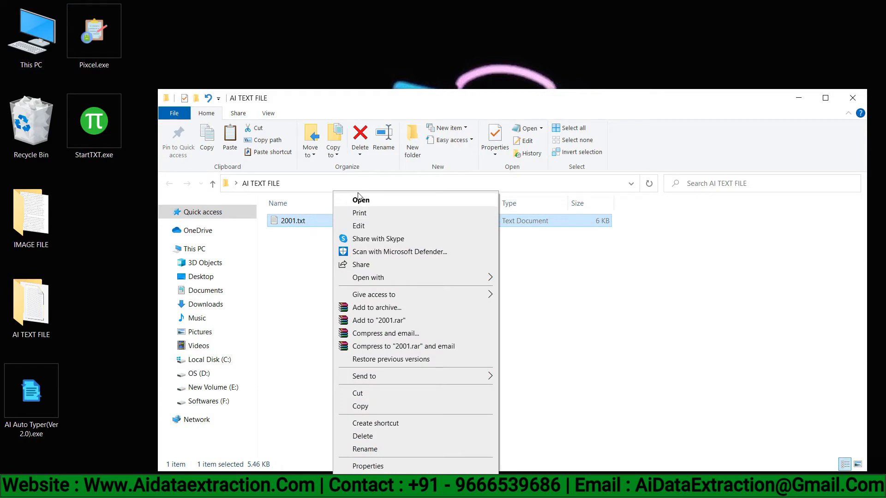
left_click(360, 199)
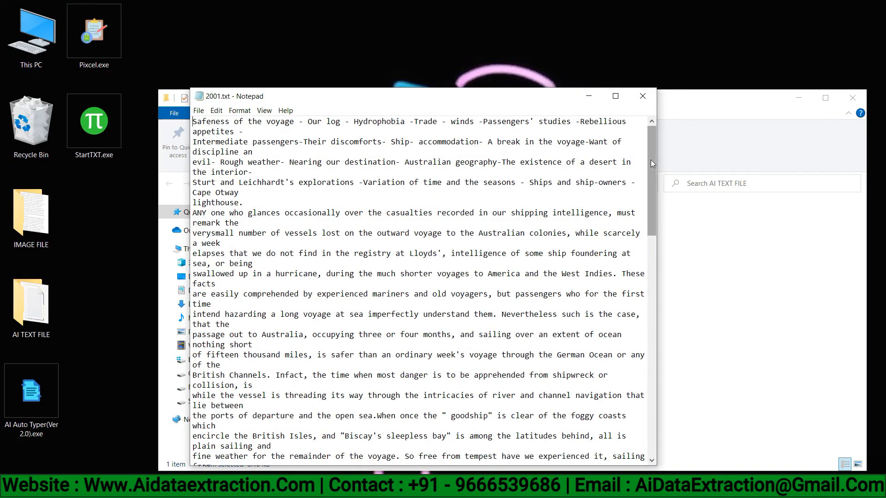
scroll("down", 3)
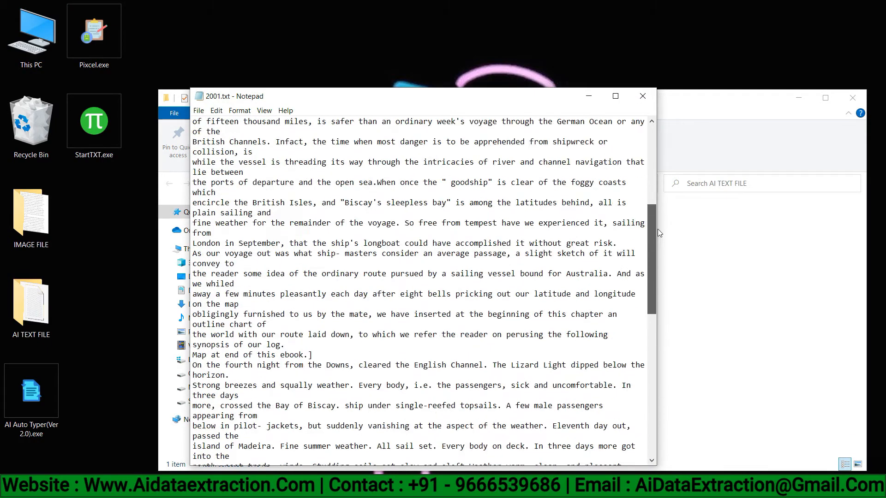
left_click(642, 95)
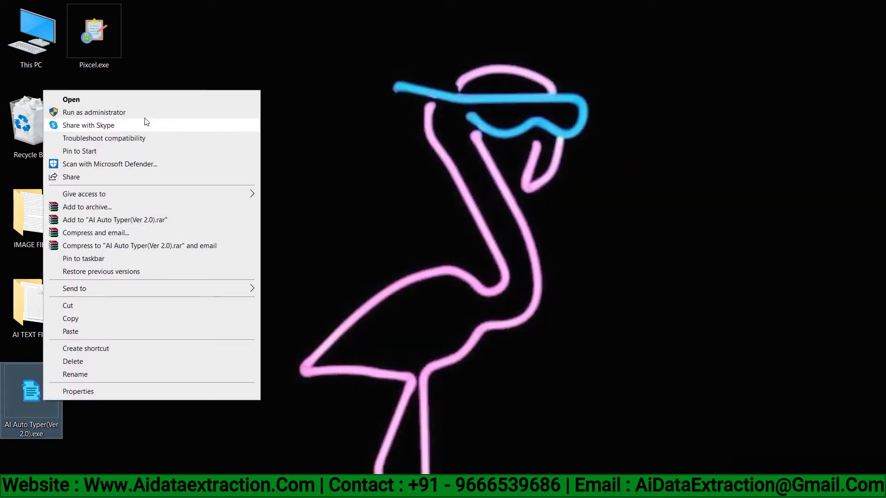
- Launch AI Auto Typer and place an empty Notepad RTX ++ from StartTXT.exe beside it
left_click(71, 100)
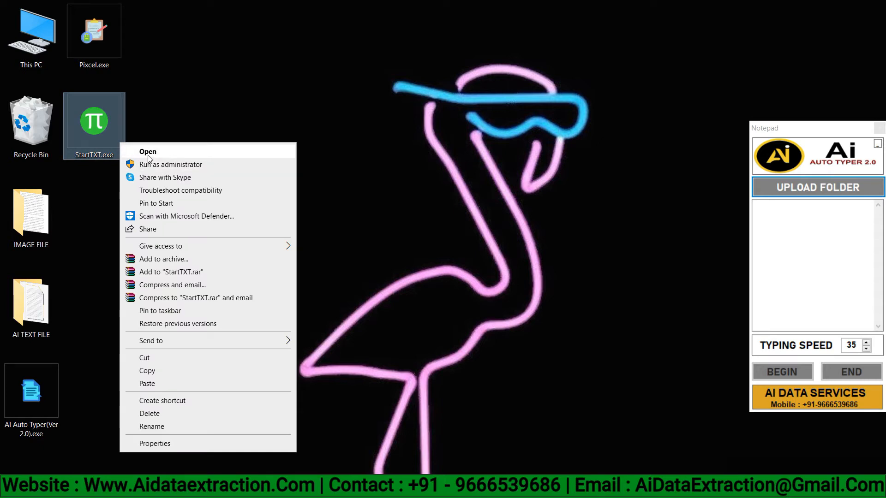
left_click(150, 159)
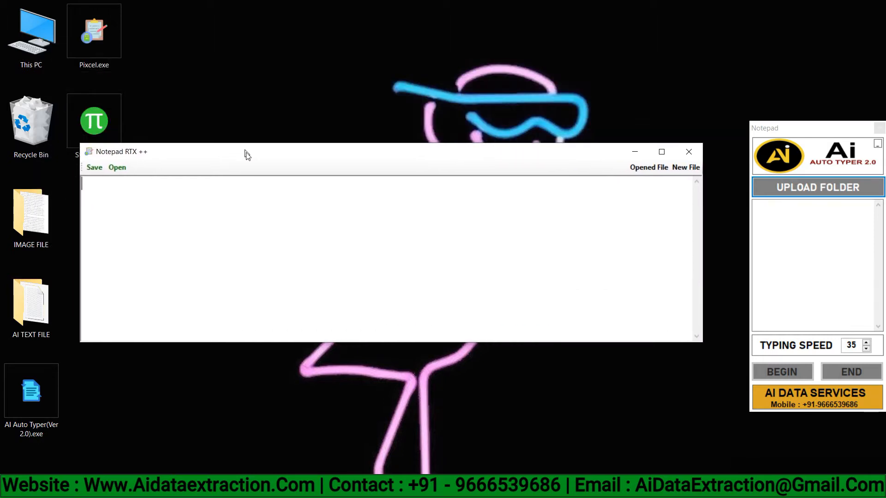
left_click_drag(245, 151, 268, 190)
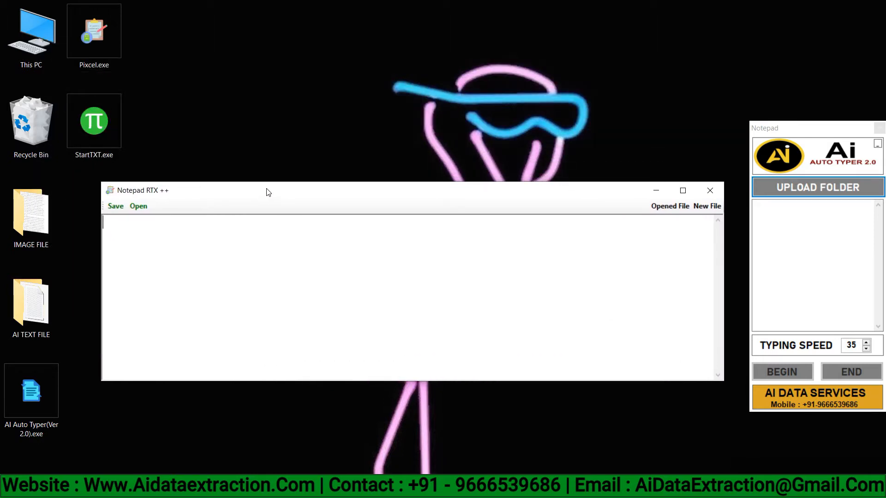
mouse_move(758, 221)
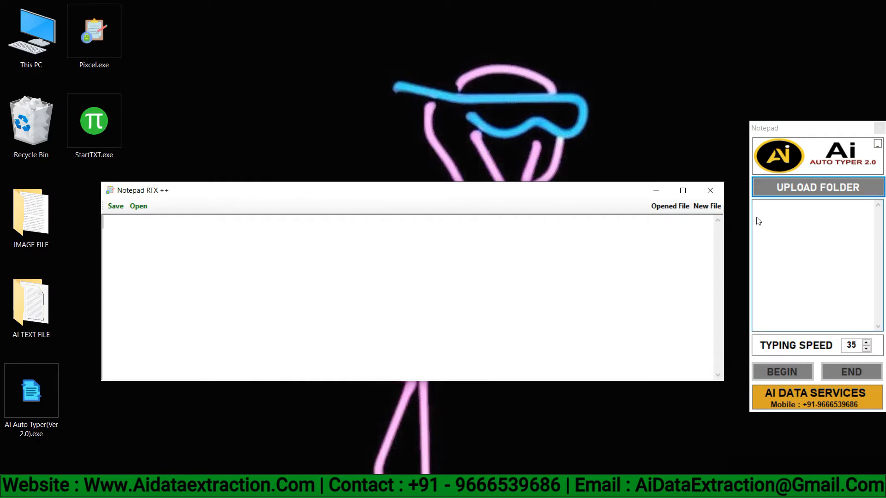
- Upload the AI TEXT FILE folder so 2001 is queued, set speed 75, and begin typing
left_click(817, 187)
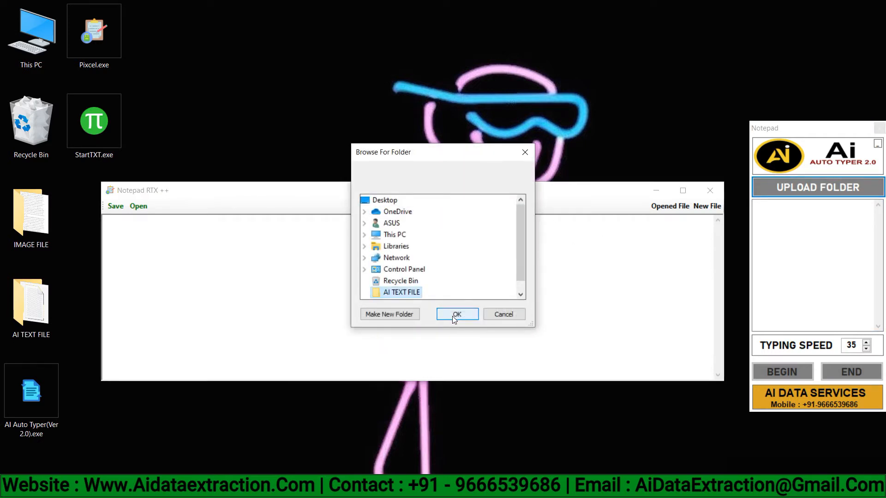
left_click(456, 313)
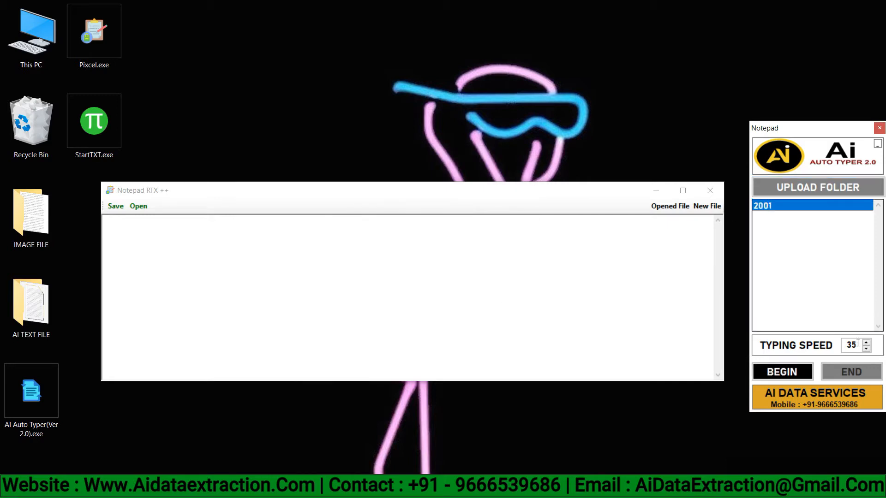
left_click(856, 359)
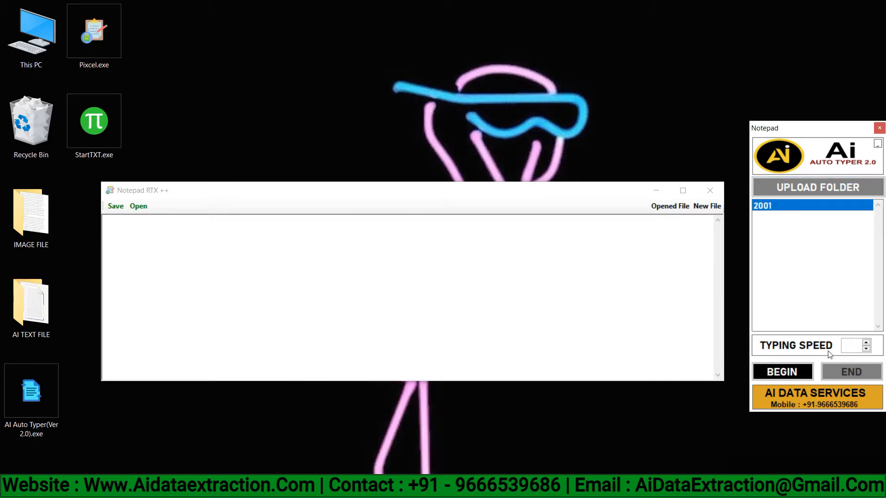
type("75")
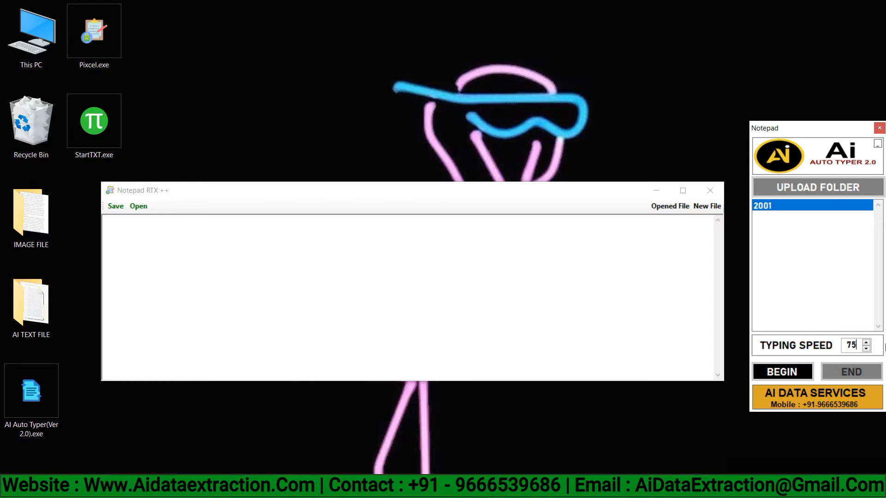
left_click(792, 371)
type("Safeness of the v")
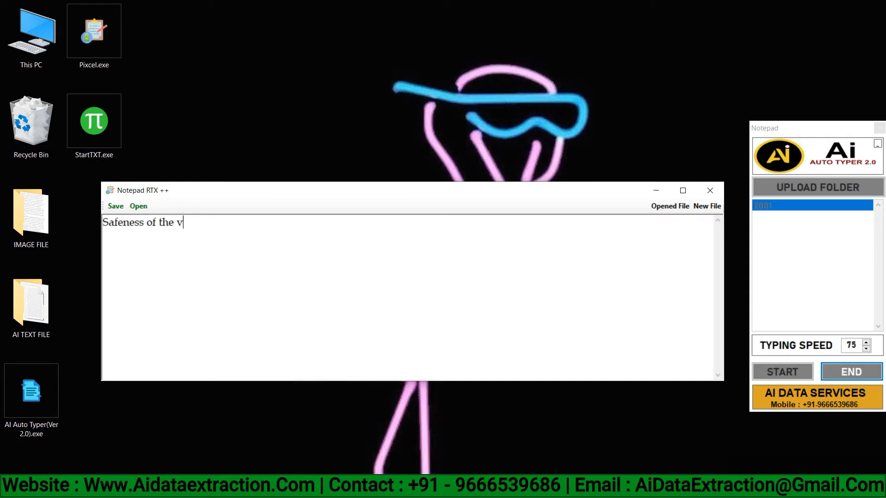
- Let the sea-voyage passage auto-type through the "Crossed the line" entry, then stop it with END
type("oyage - Our log - Hydrophobia -Trade - winds -Passengers' studies -Rebellious appetites -Intermediate passengers-Their discomforts- Ship- accommodation- A break in")
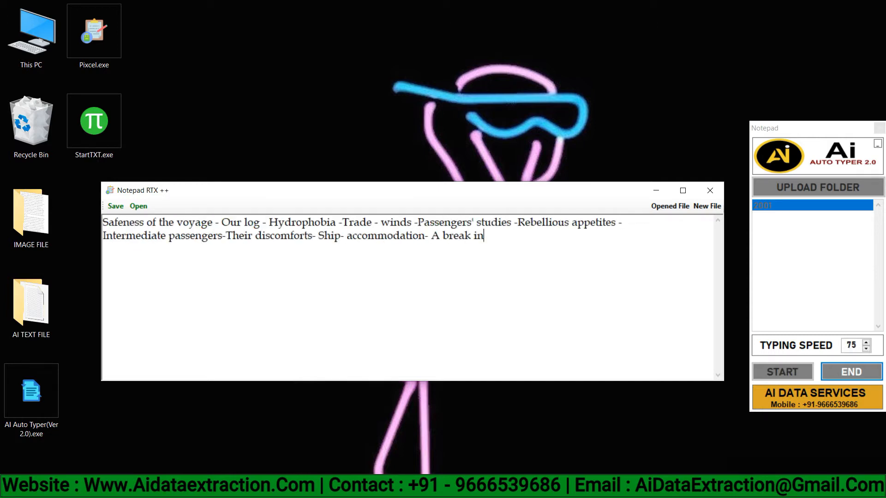
type("the voyage-Want of discipline an evil- Rough weather- Nearing our destination- Australian geography-The existence of a desert in the interior- Sturt and Leichhar")
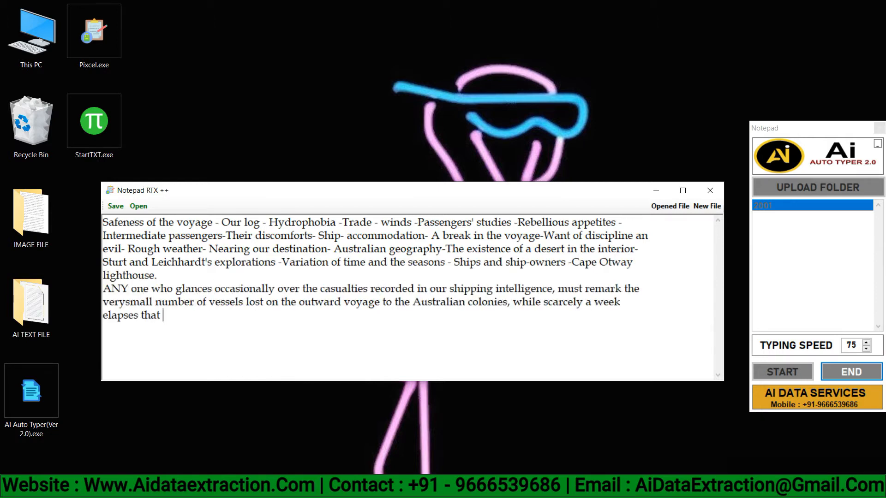
type("we do not find in the registry at Lloyds', intelligence of some ship foundering at sea, or being swallowed up in a hurricane, during the much shorter voyages to Amer")
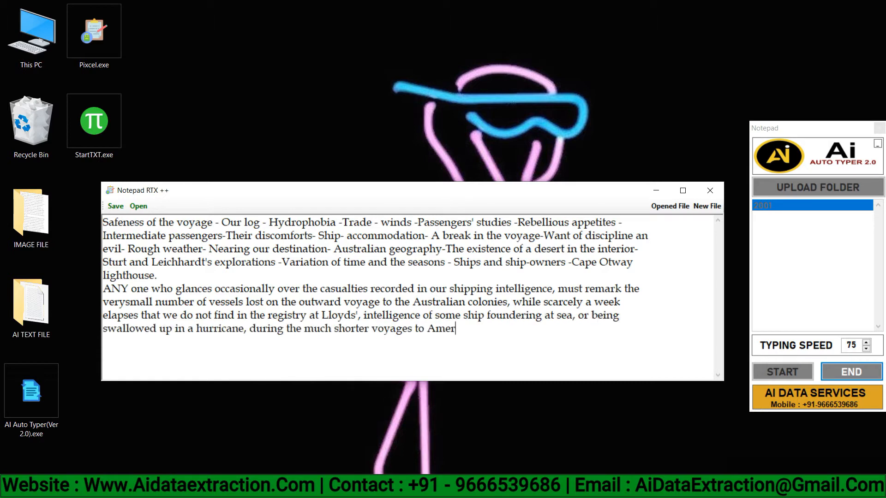
type("ica and the West Indies. These facts are easily comprehended by experienced mariners and old voyagers, but passengers who for the first time intend hazarding a long")
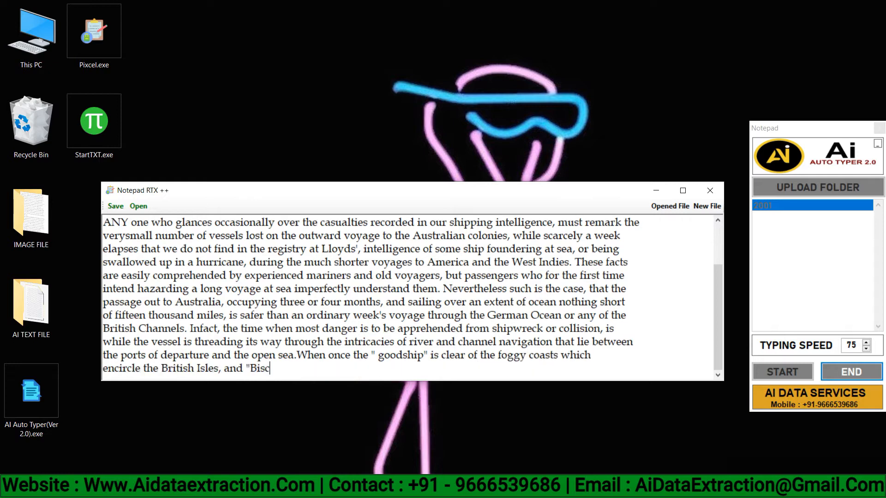
type("ay's sleepless bay\" is among the latitudes behind, all is plain sailing and fine weather for the remainder of the voyage. So free from tempest have we experienced i")
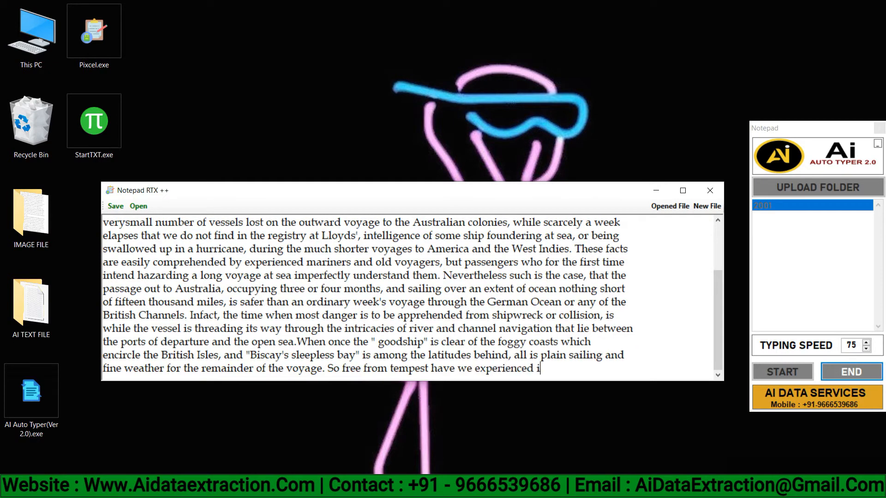
type("it, sailing from London in September, that the ship's longboat could have accomplished it without great risk. As our voyage out was what ship- masters consider an")
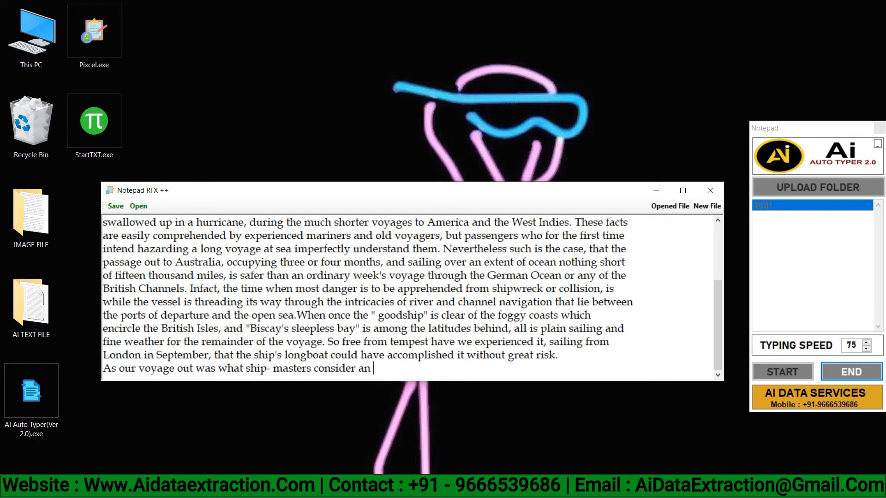
type("average passage, a slight sketch of it will convey to the reader some idea of the ordinary route pursued by a sailing vessel bound for Australia. And as we whiled")
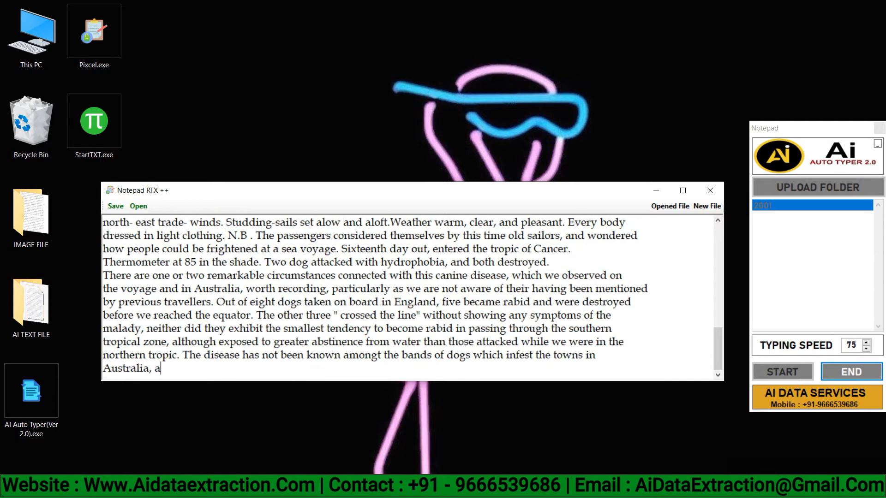
type("and which are all descended from the hydrophobic curs of Britain. Infact, if we are not in error, scarcely an authenticated case of this unaccountable distemper has")
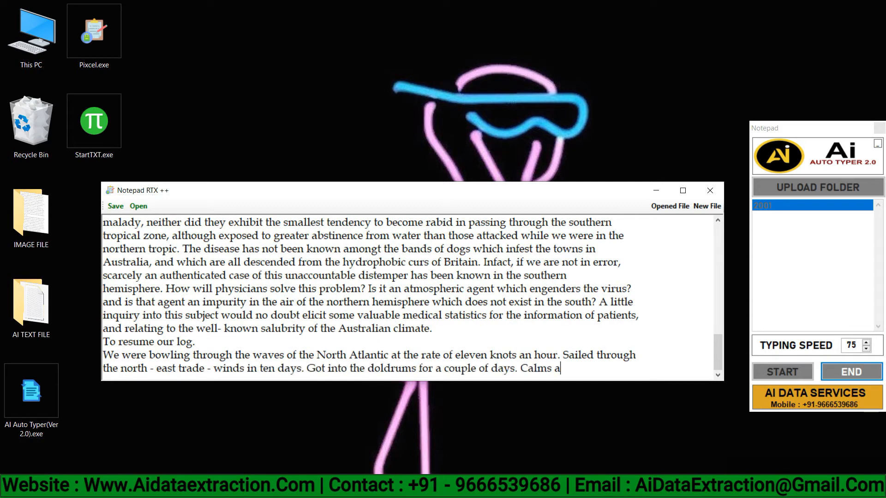
type("and tropical thunder-storms. Every body listless and lazy. quantities of ginger- beer and soda- powders effervesced to quench a universal thirst, but of small avail")
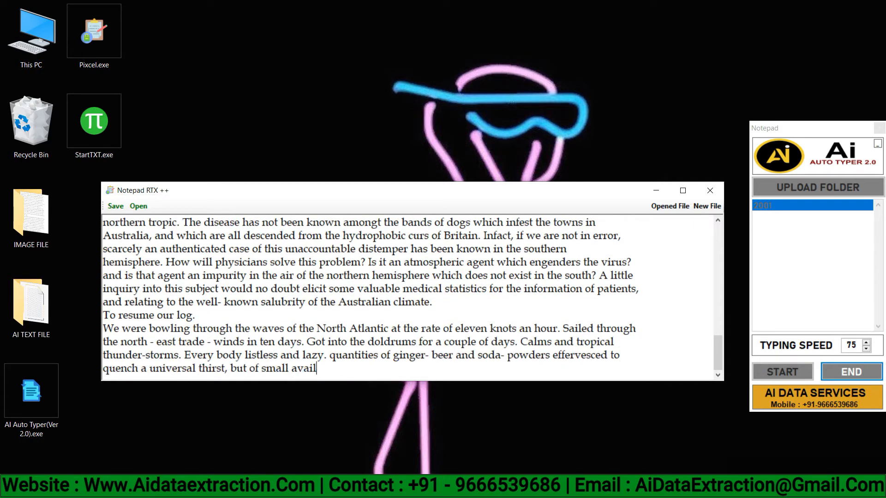
type("Fresh water at a premium. Melting moments. Every body bathing. Patentshower - bath - a bucket and a basket. Glorious sunsets. Several ships in company. Signal the")
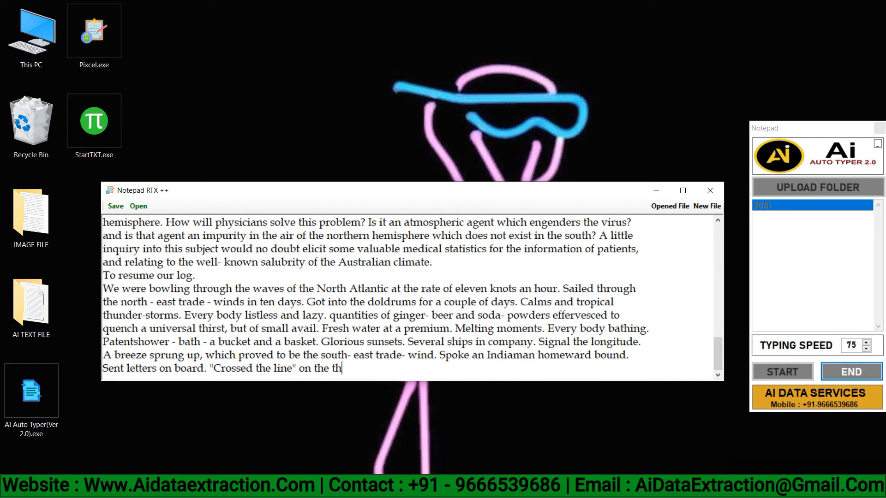
left_click(849, 372)
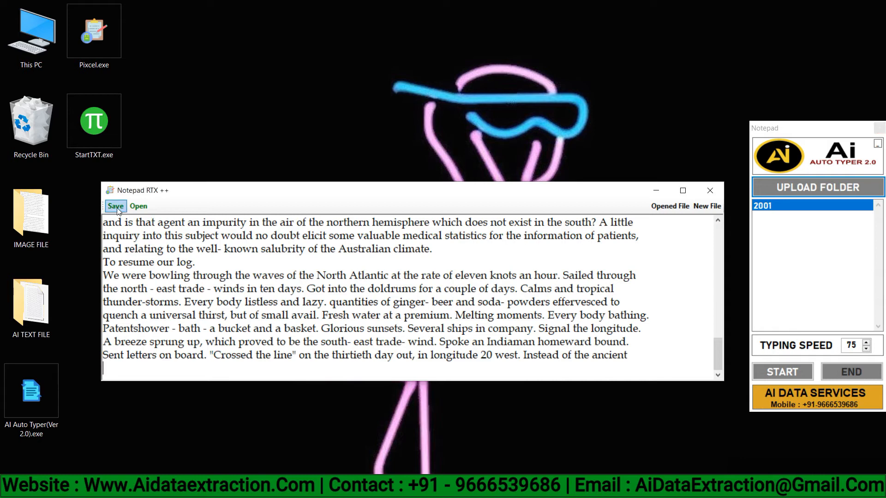
- Save the document as 2001.rtx on the Desktop and close Notepad RTX++
left_click(115, 206)
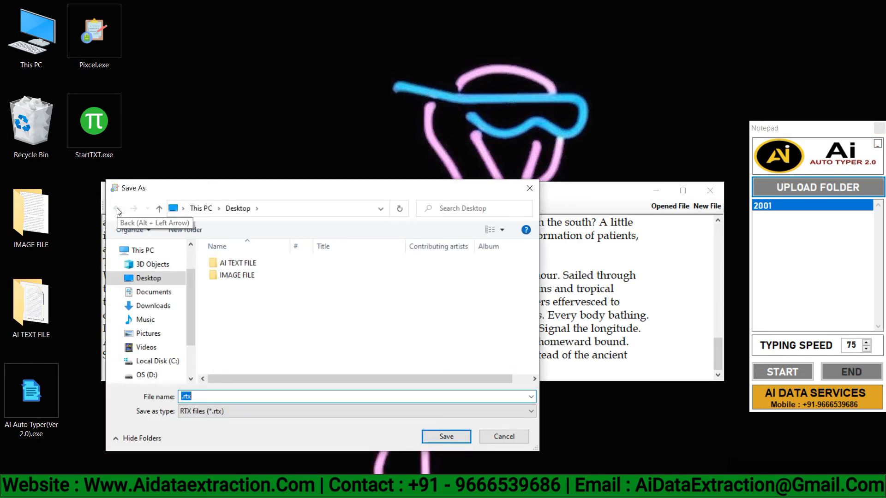
type("2001")
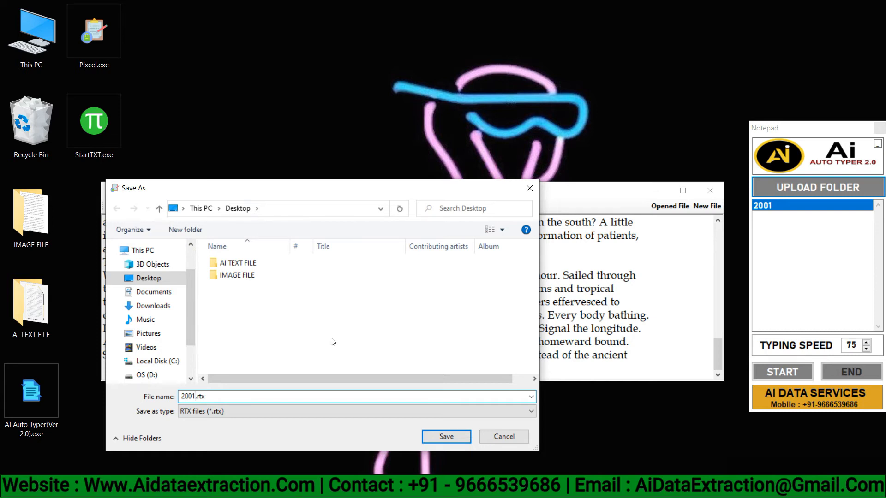
left_click(446, 436)
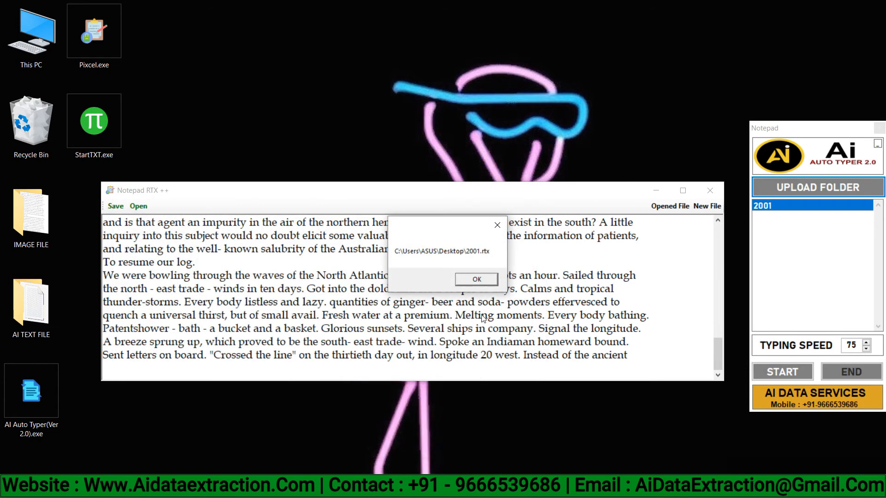
left_click(476, 278)
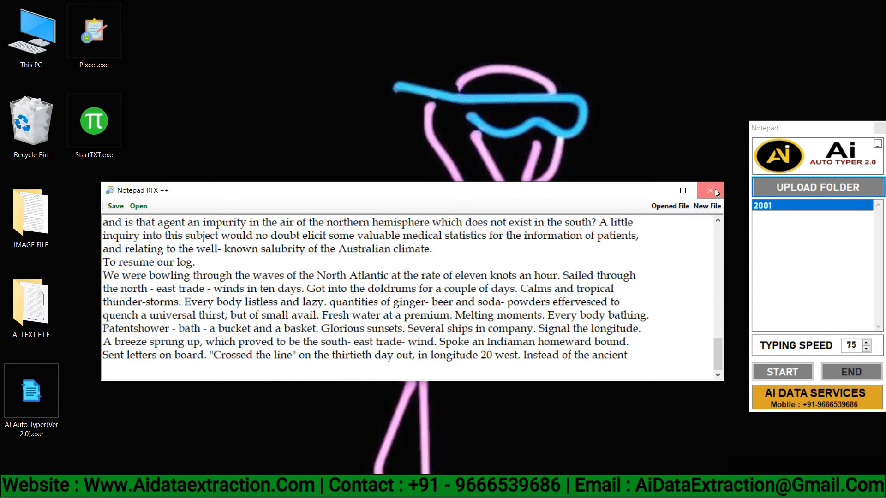
left_click(709, 190)
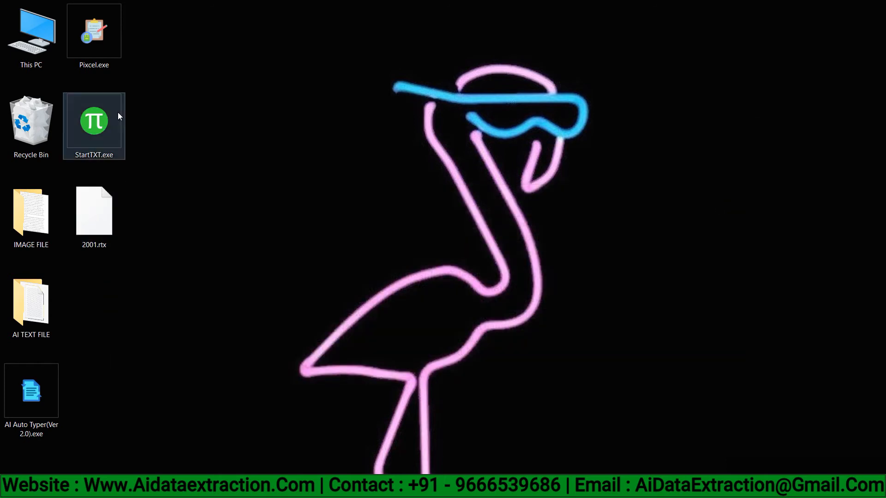
- Relaunch Notepad RTX++ and load 2001.rtx from the Desktop to show the voyage text
double_click(94, 122)
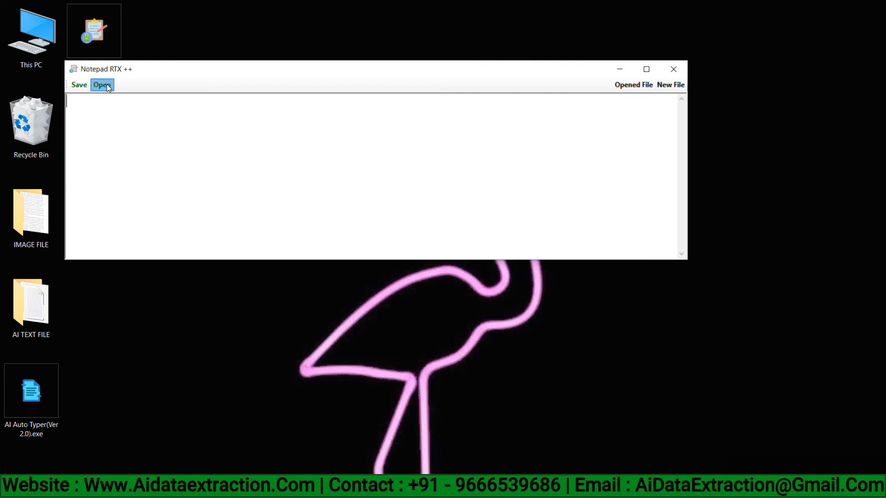
left_click(102, 85)
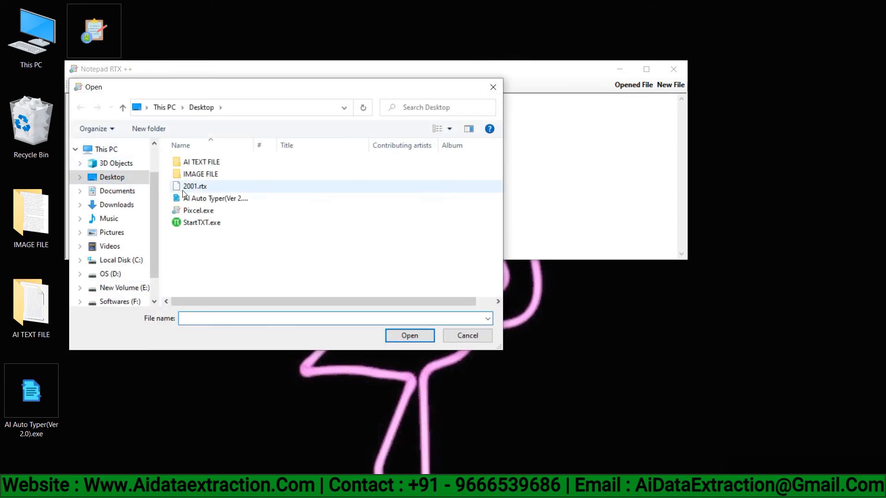
left_click(193, 187)
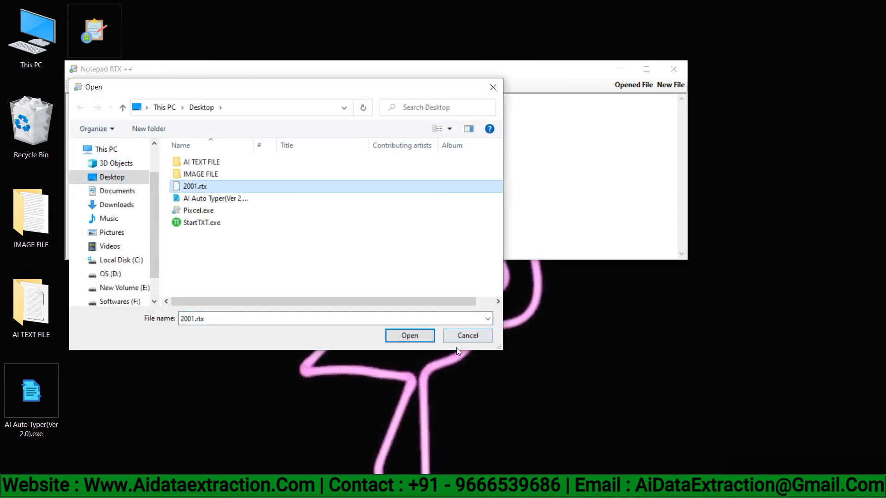
left_click(410, 336)
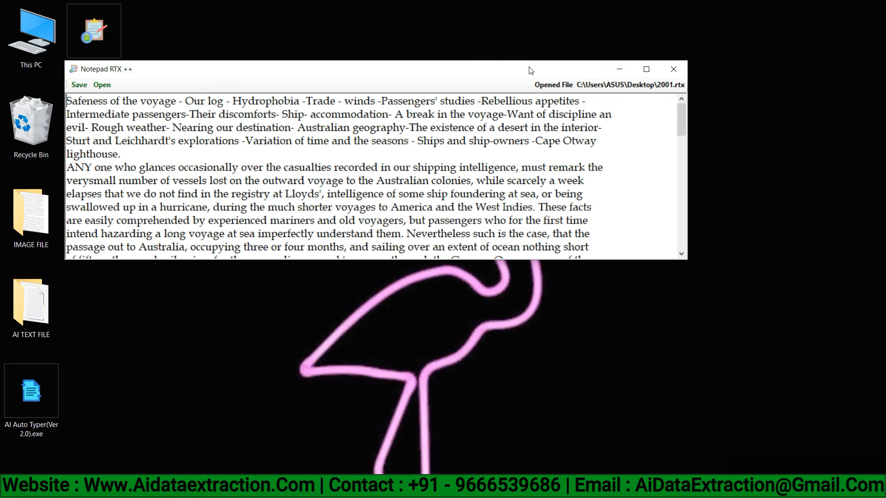